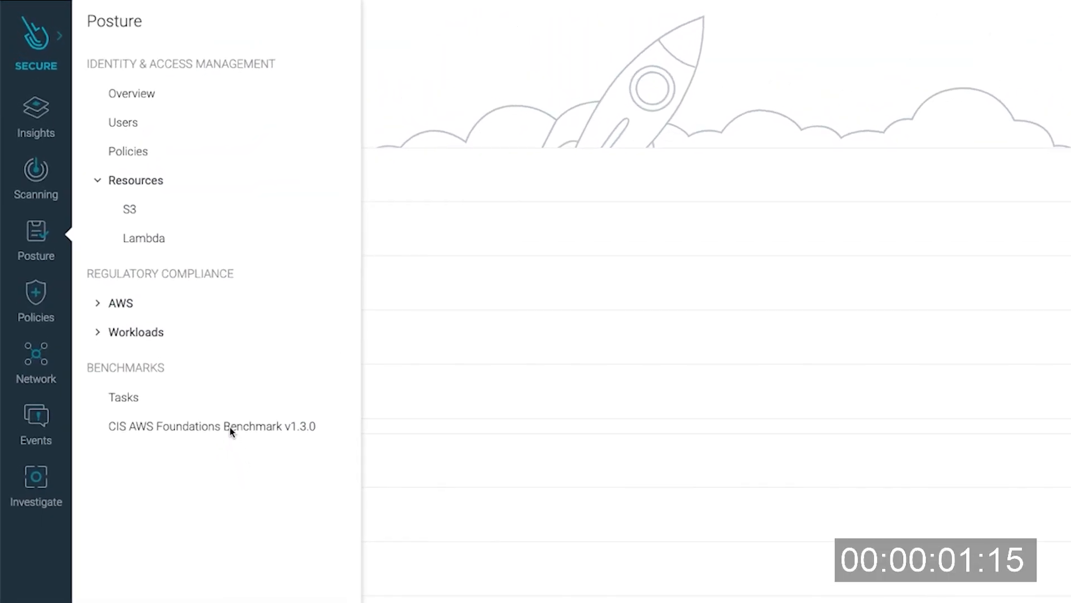
- Open the CIS AWS Foundations Benchmark v1.3.0 results (90% passing, 254 failing)
click(211, 425)
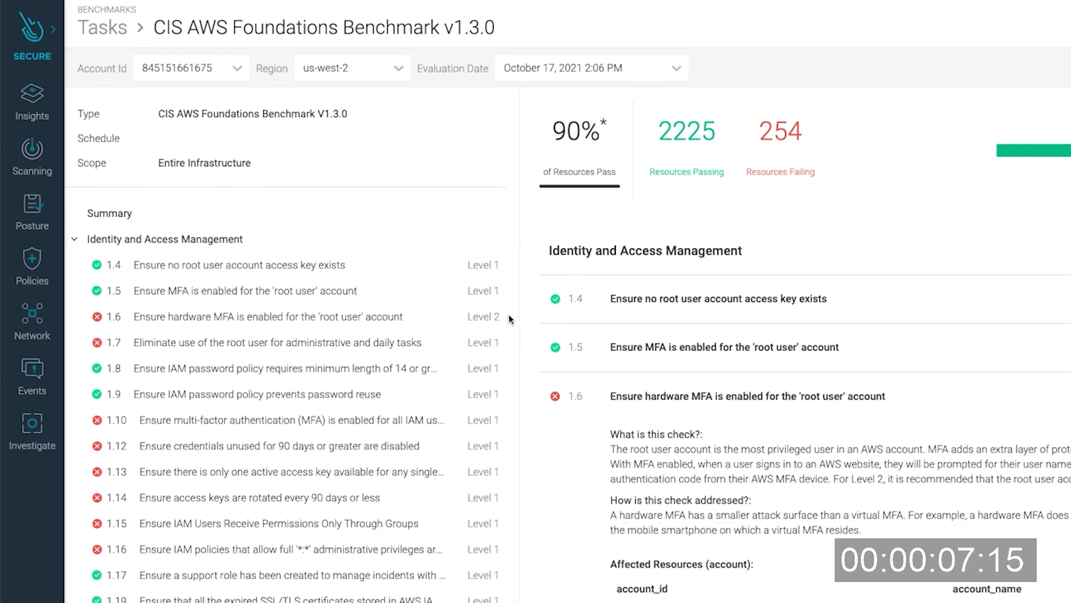
- Scroll to failing check 1.16 listing IAM policies with full '*:*' administrative privileges
scroll(down, 3)
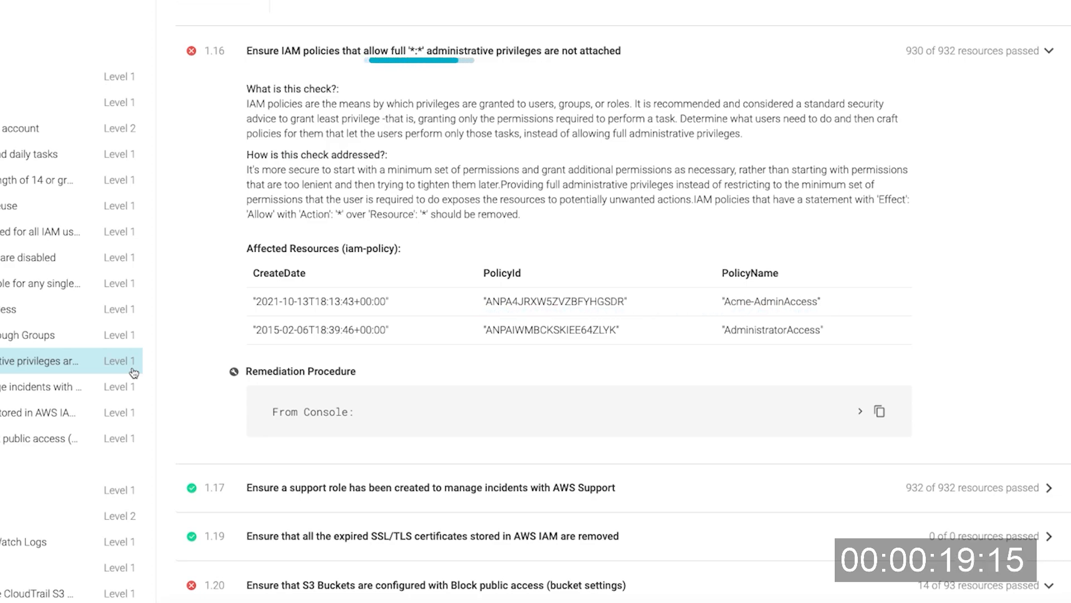
mouse_move(193, 116)
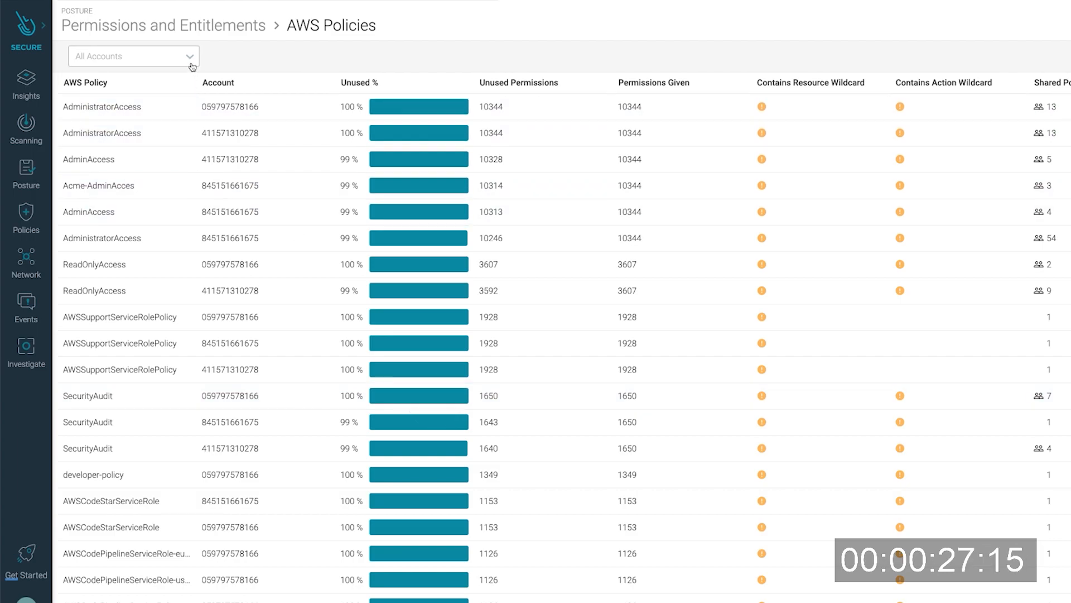
click(133, 56)
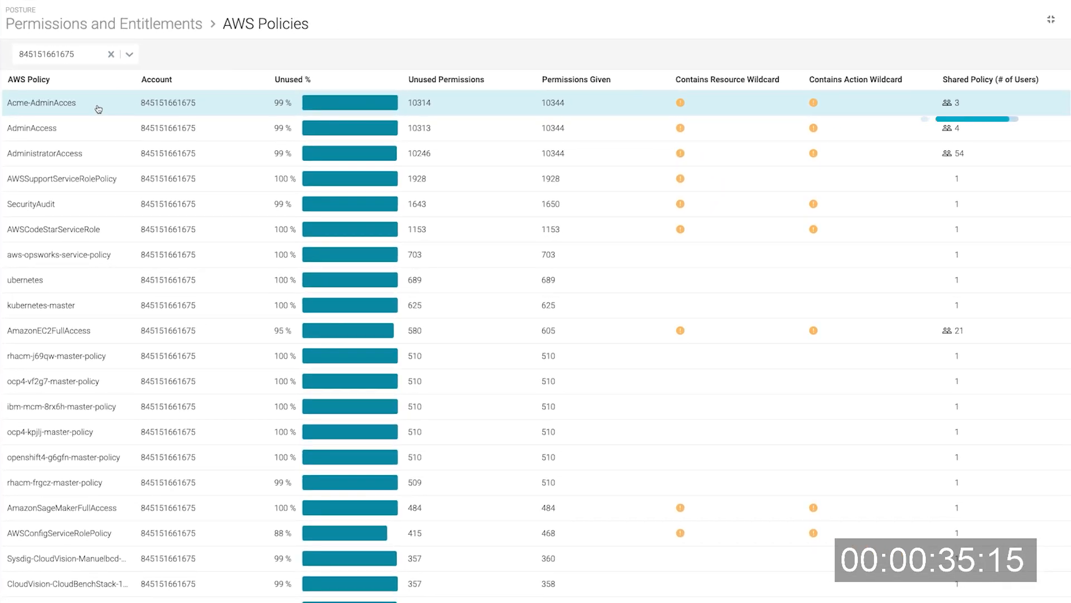
click(41, 103)
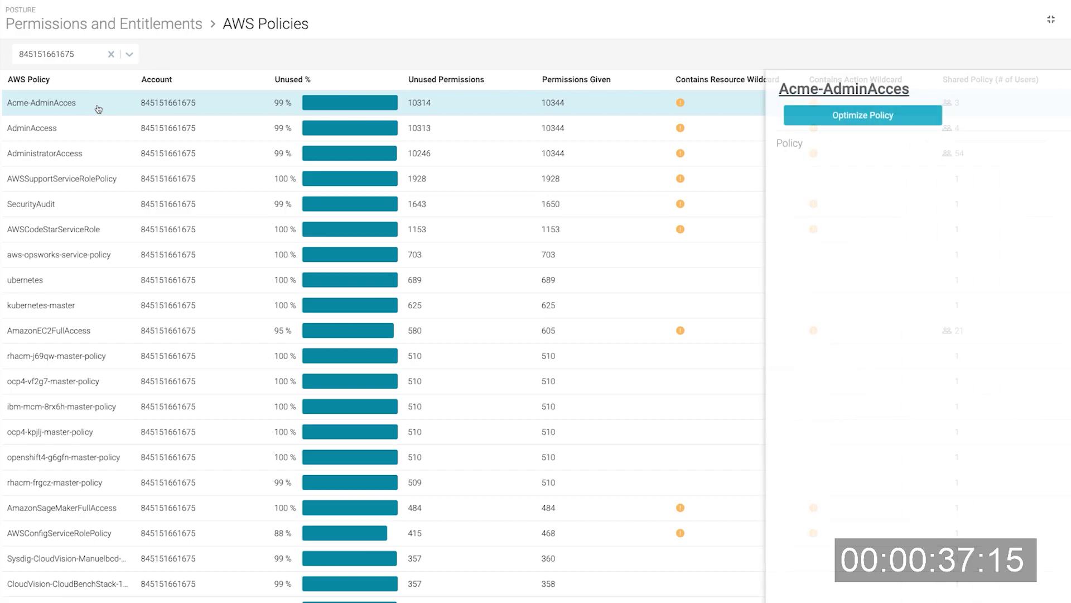
- Request an optimized Acme-AdminAcces policy, reducing permissions from 10344 to 30
click(41, 102)
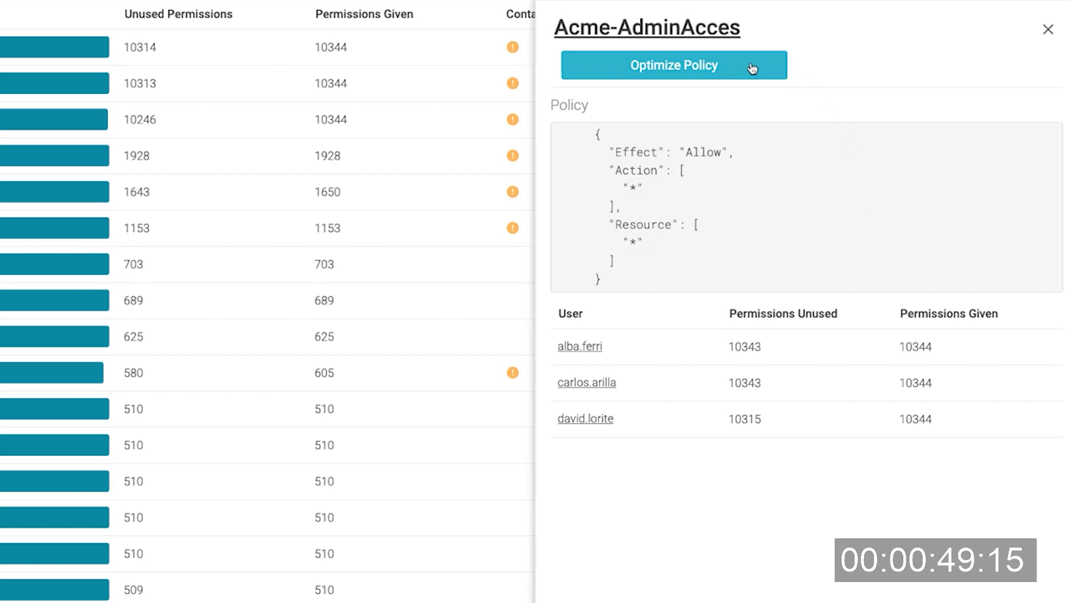
click(673, 64)
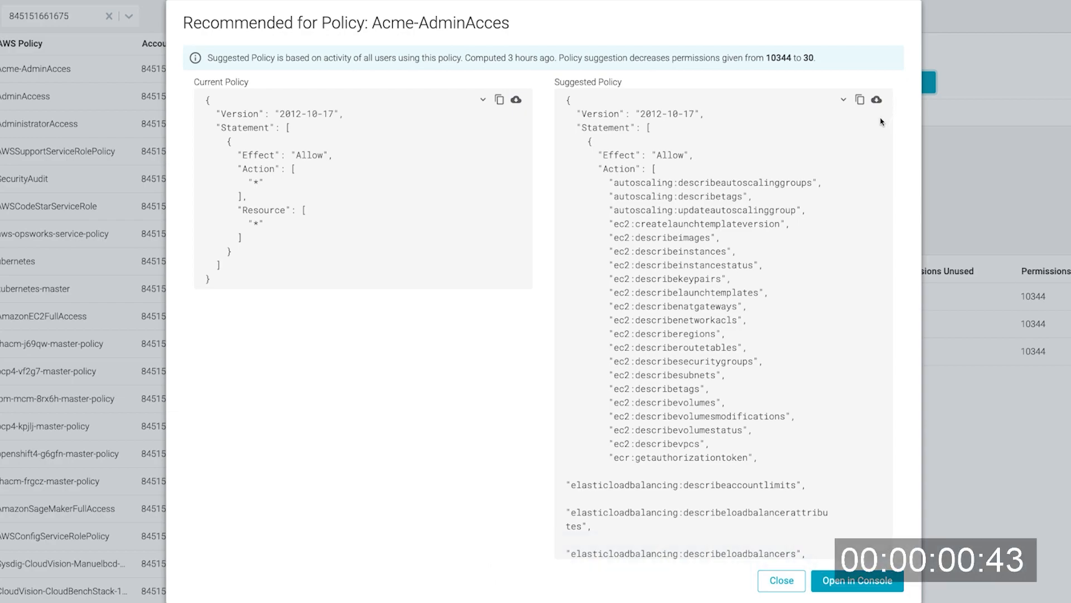
- Copy the suggested least-privilege policy JSON and open Acme-AdminAcces in the AWS console
click(860, 100)
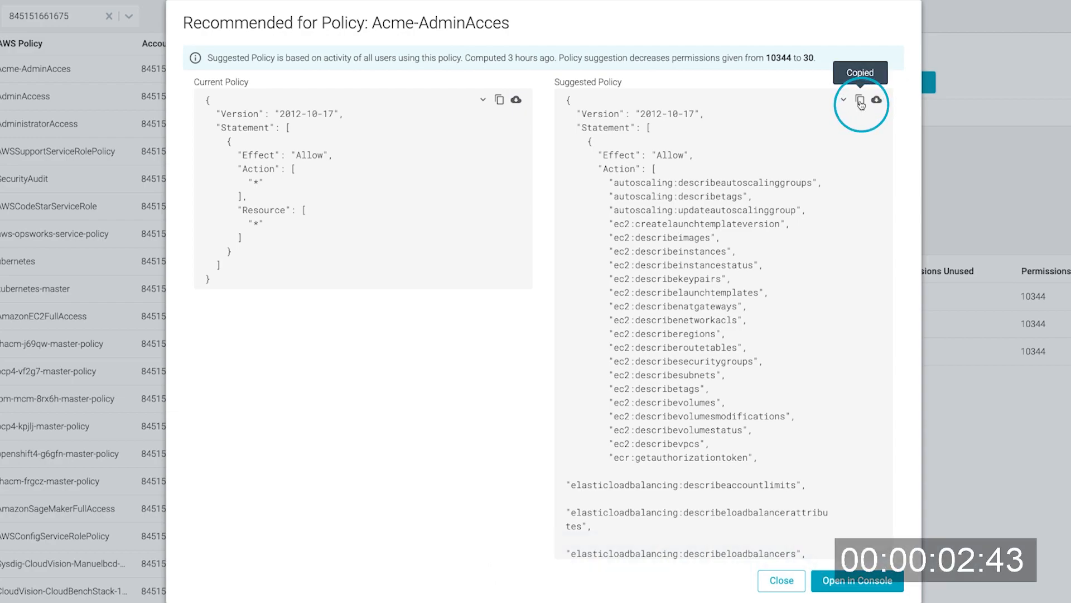
click(782, 580)
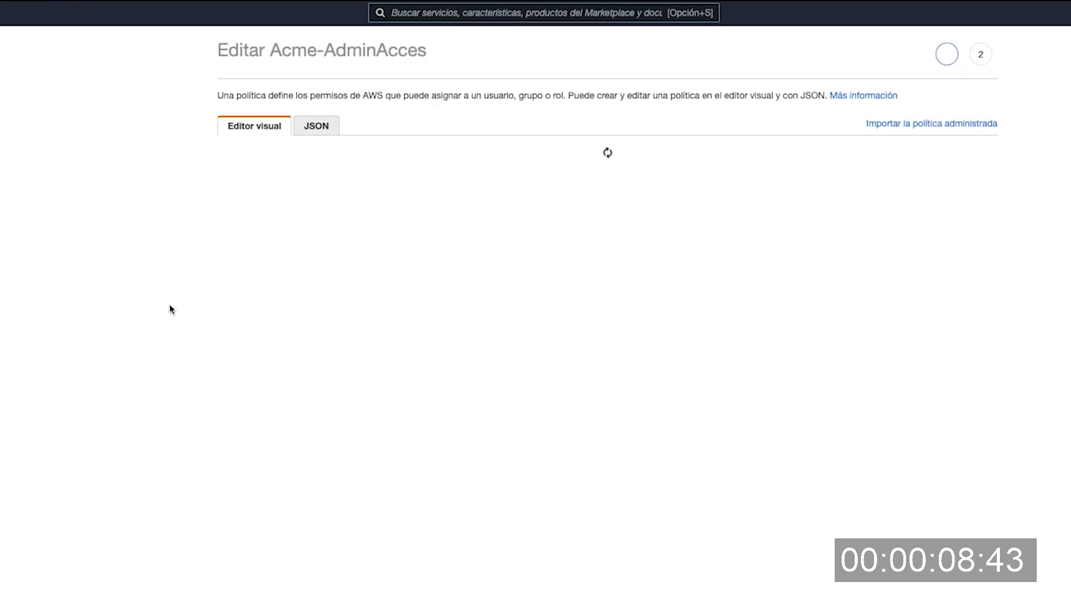
- Show the Acme-AdminAcces policy in the AWS JSON editor, still the original wildcard statement
click(316, 126)
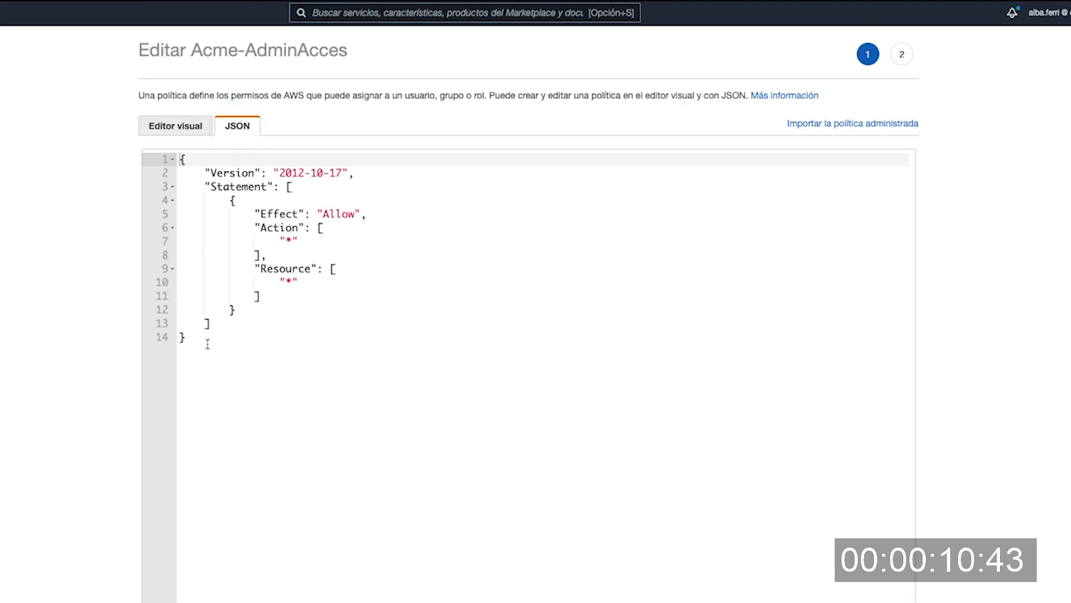